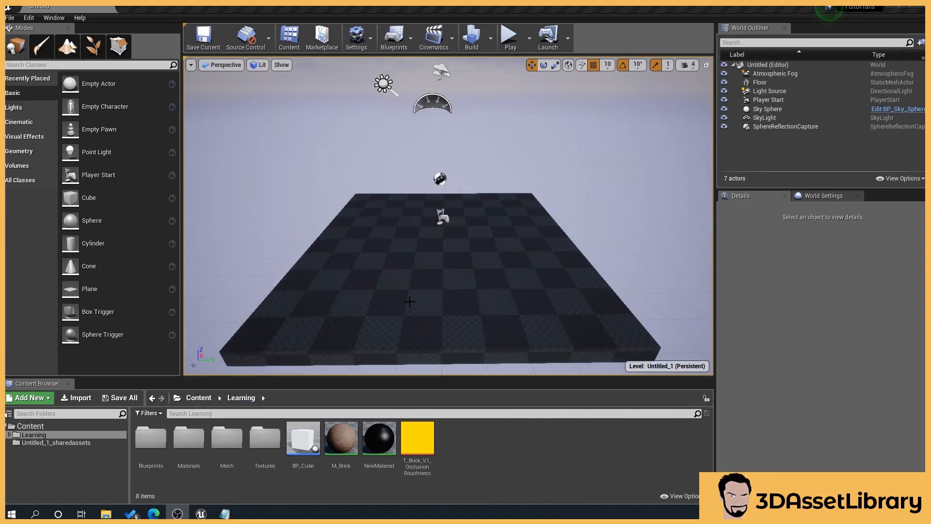
mouse_move(397, 300)
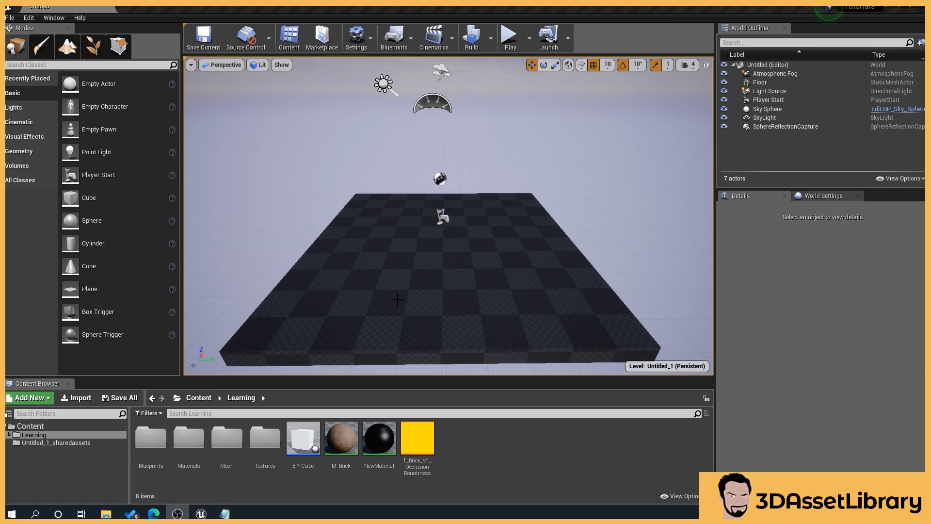
mouse_move(354, 275)
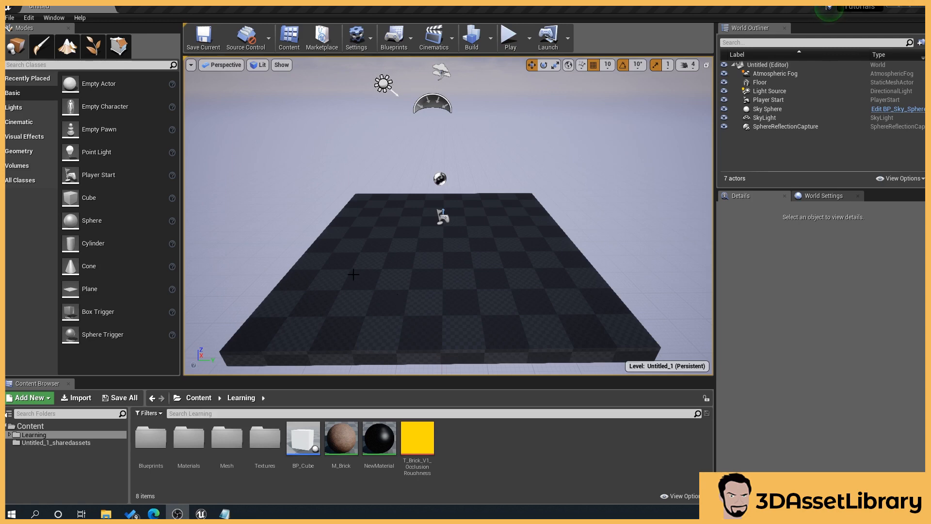
mouse_move(442, 260)
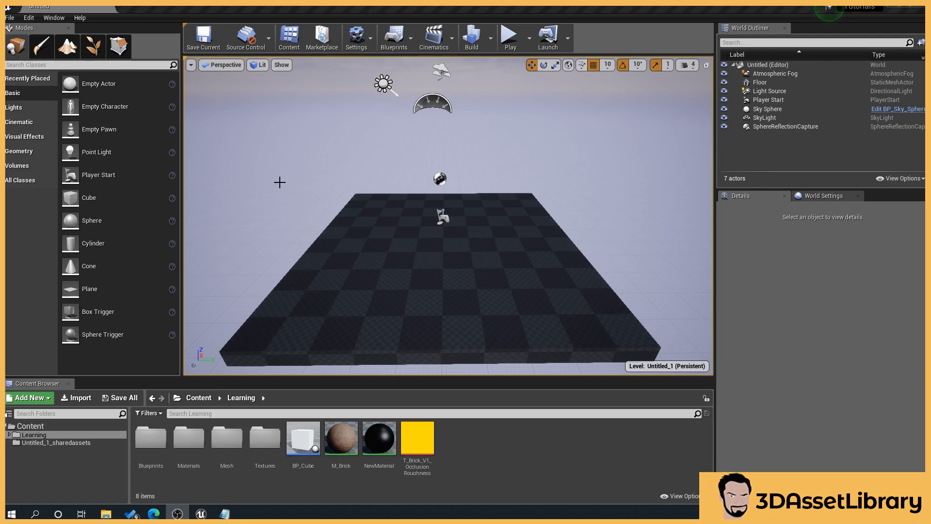
mouse_move(197, 159)
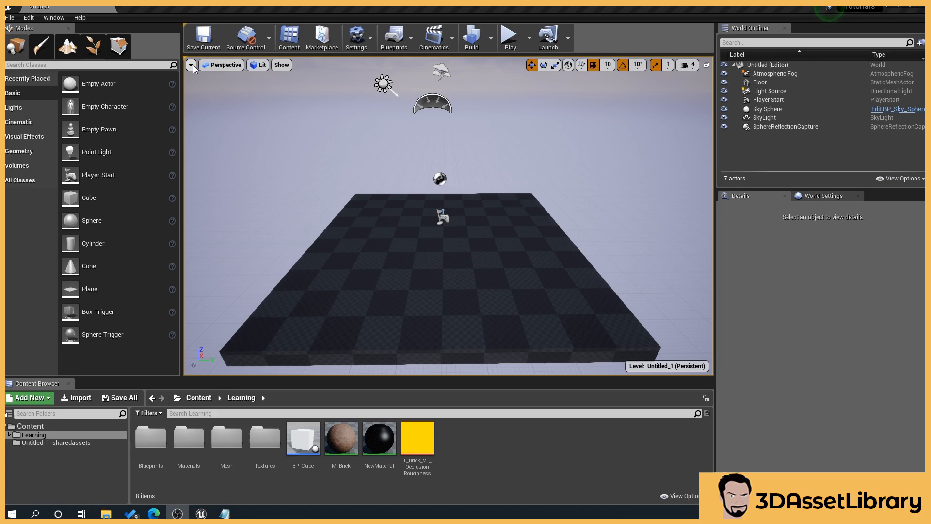
Step: Open the viewport options dropdown to enable the Show FPS readout
click(190, 66)
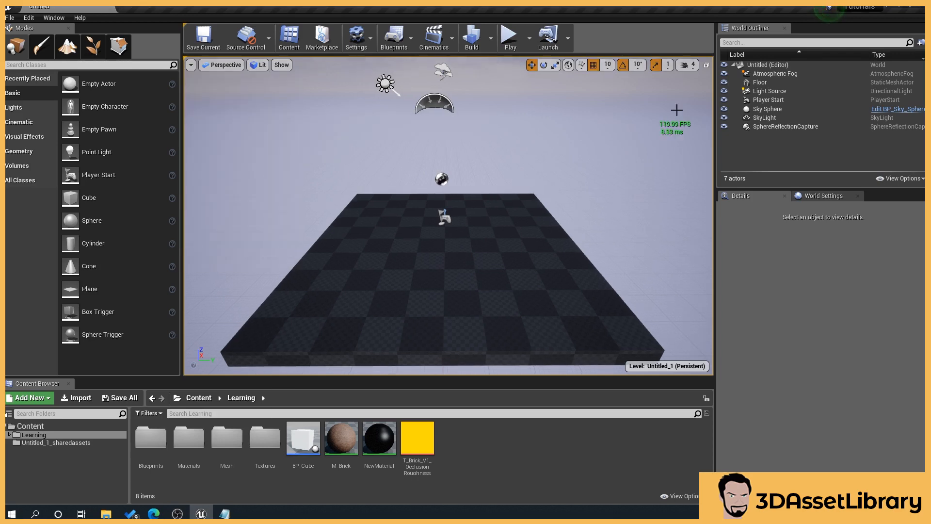
mouse_move(638, 111)
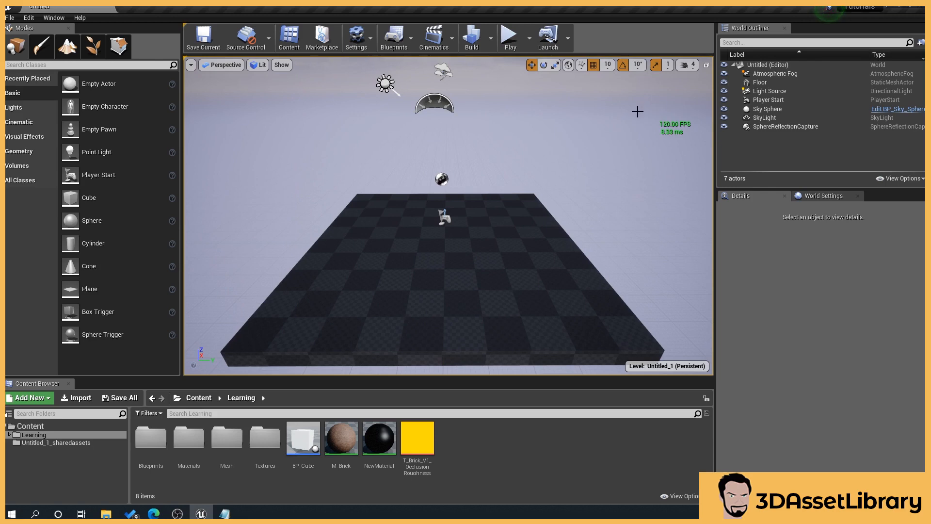
mouse_move(700, 115)
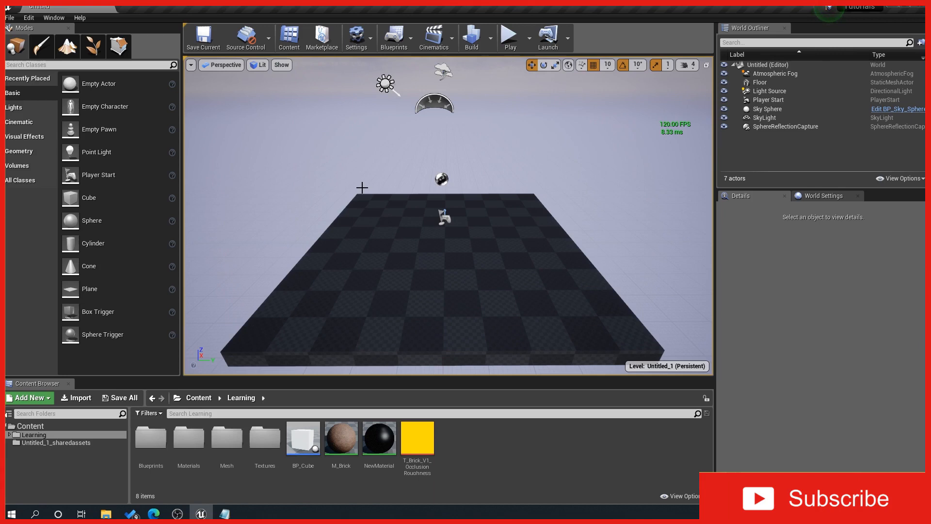
mouse_move(677, 155)
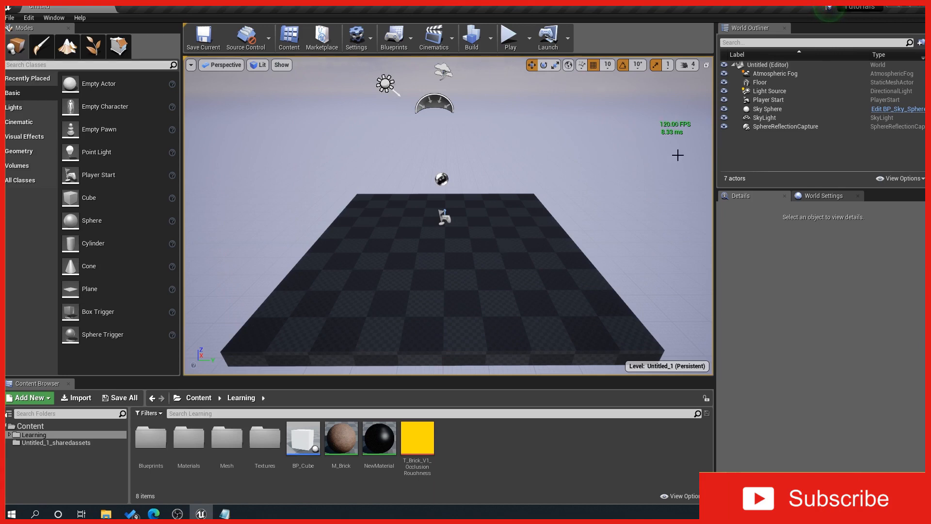
mouse_move(633, 135)
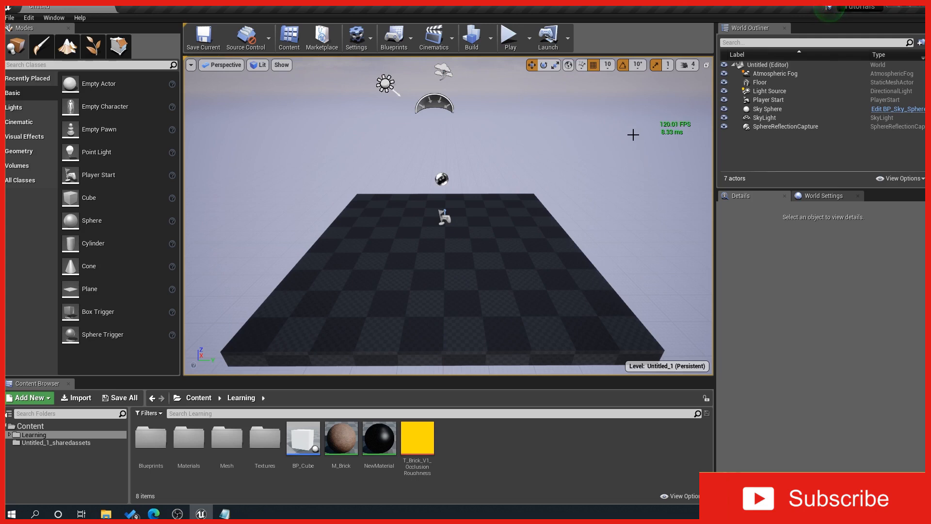
mouse_move(690, 168)
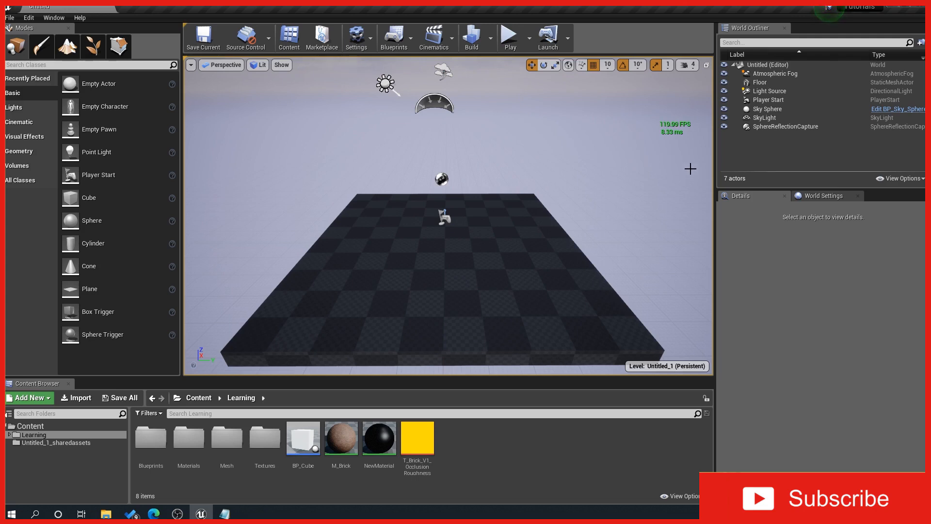
mouse_move(672, 141)
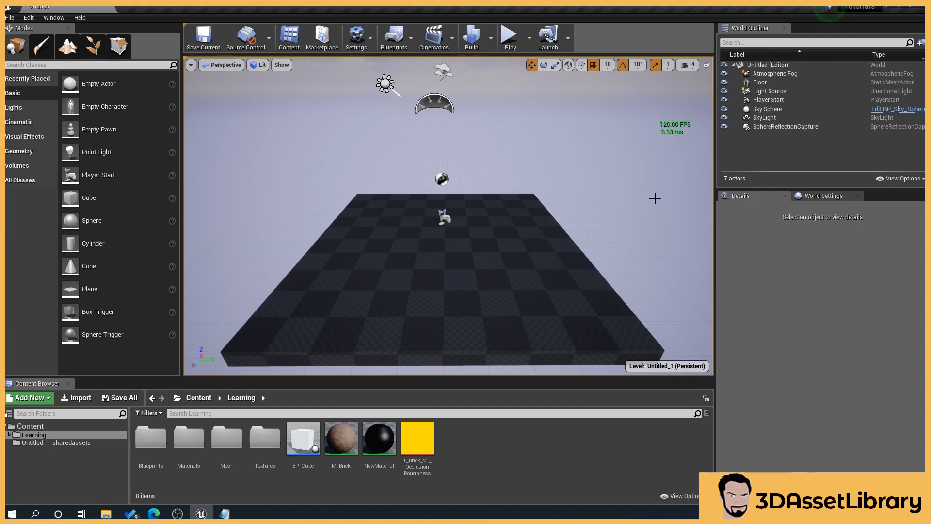
mouse_move(691, 120)
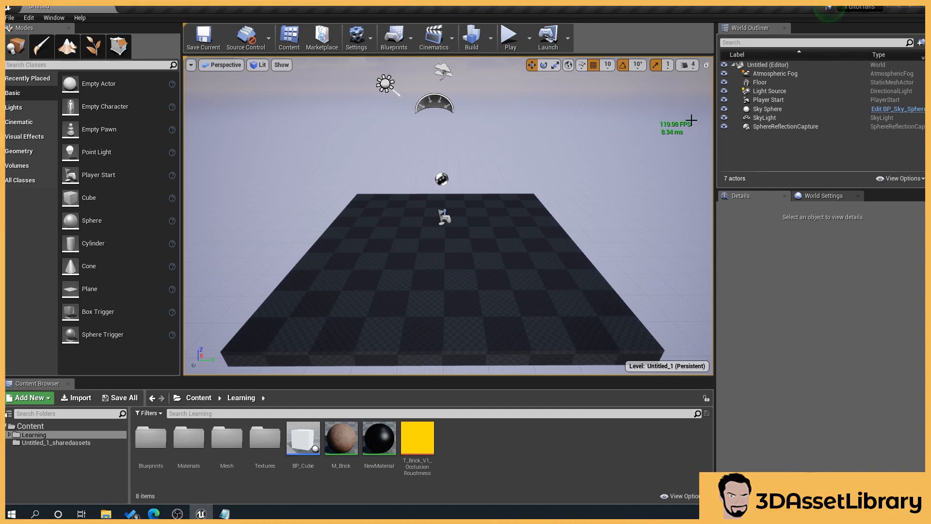
mouse_move(628, 158)
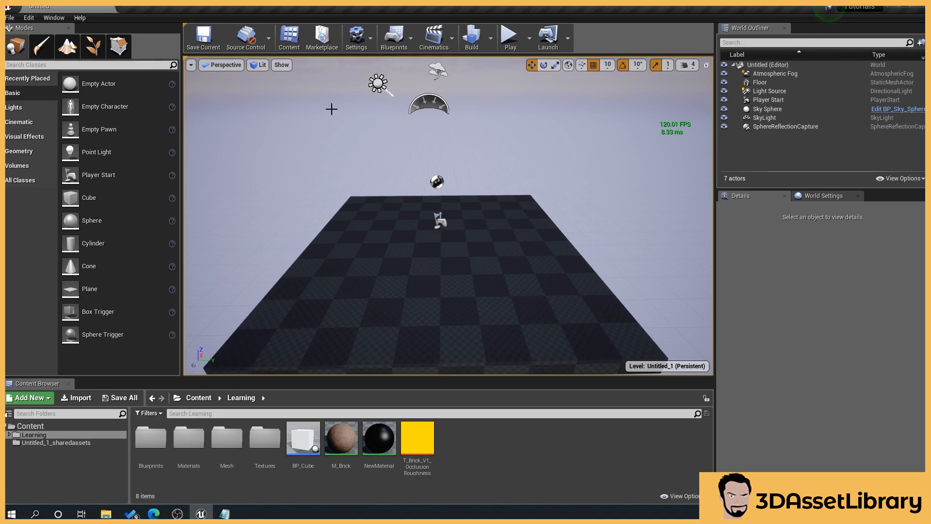
mouse_move(648, 109)
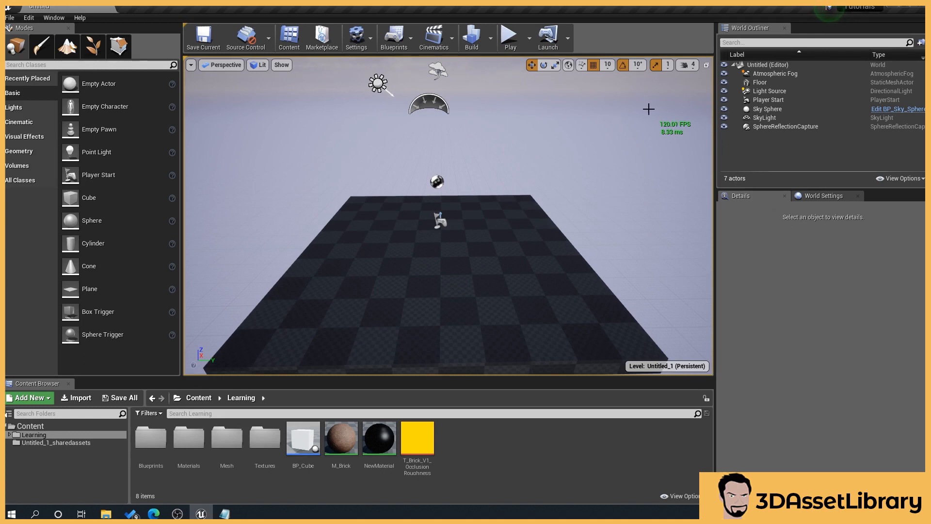
mouse_move(643, 132)
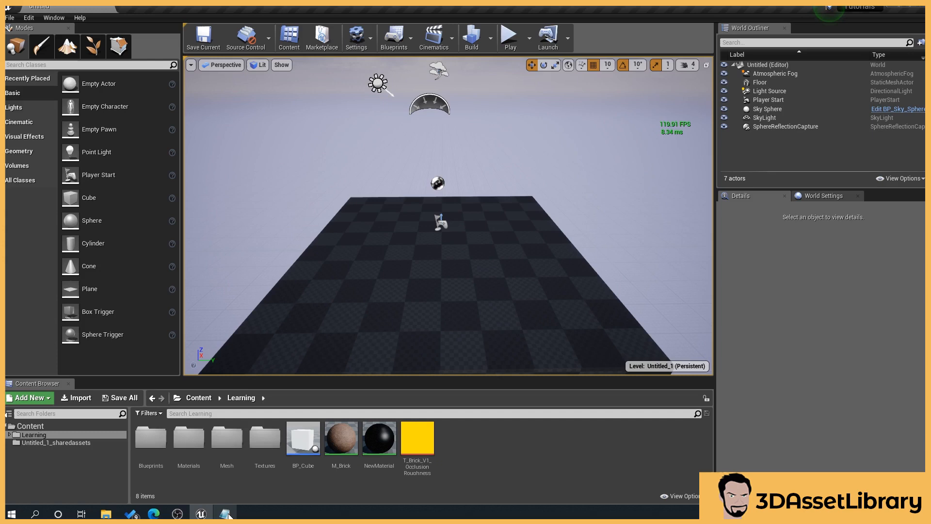
mouse_move(153, 513)
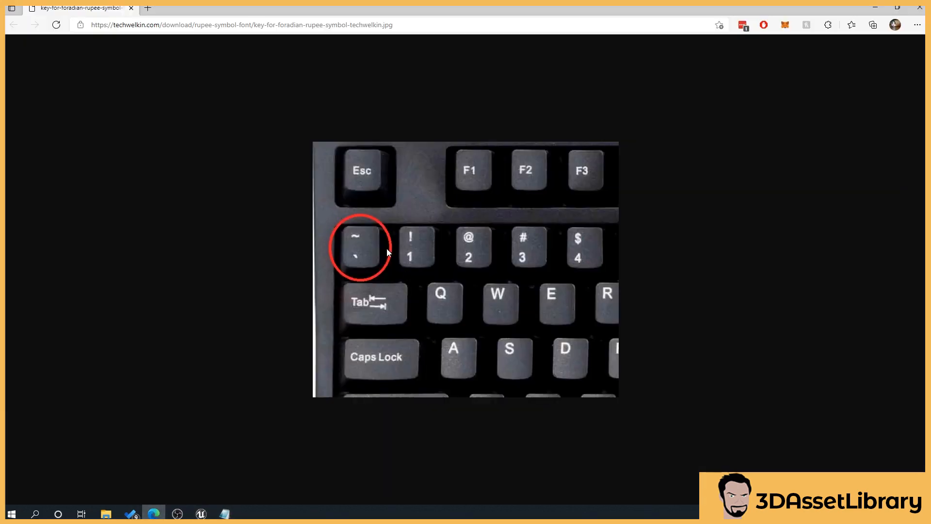
mouse_move(383, 239)
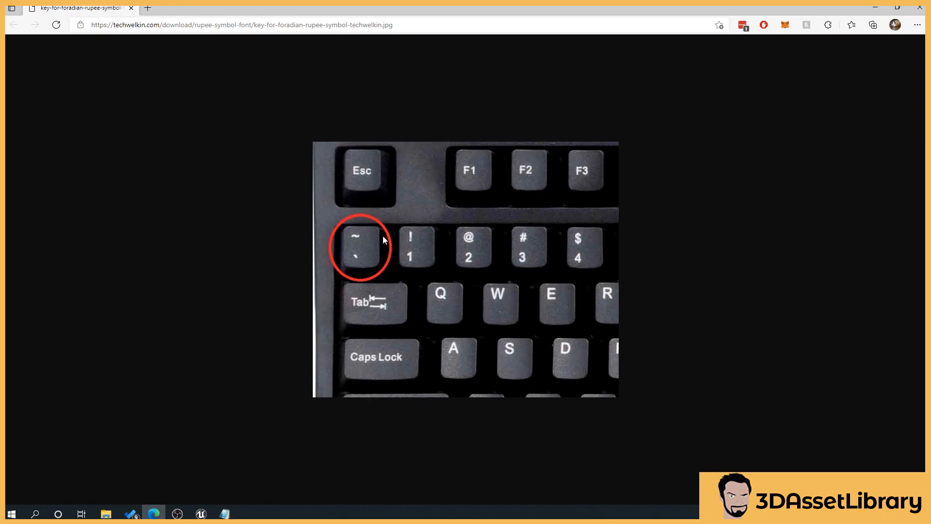
mouse_move(368, 257)
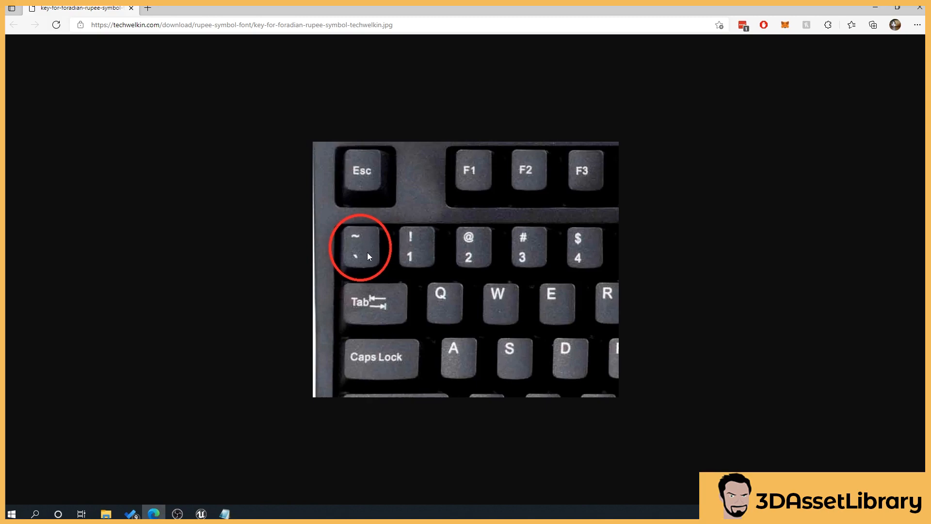
mouse_move(370, 262)
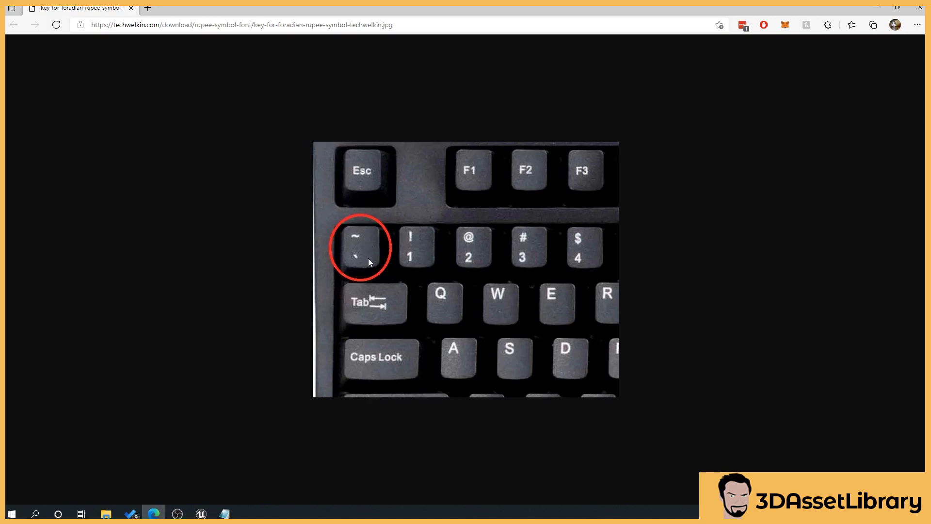
mouse_move(349, 394)
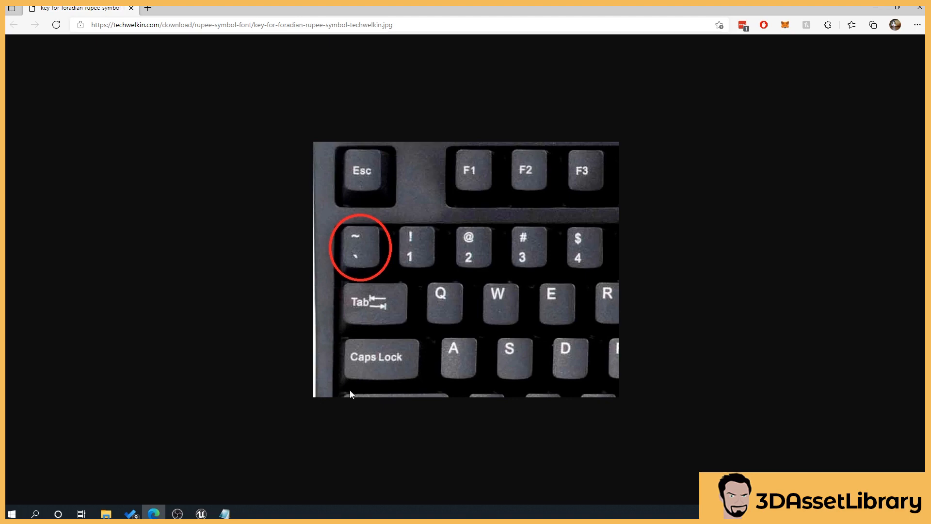
mouse_move(344, 284)
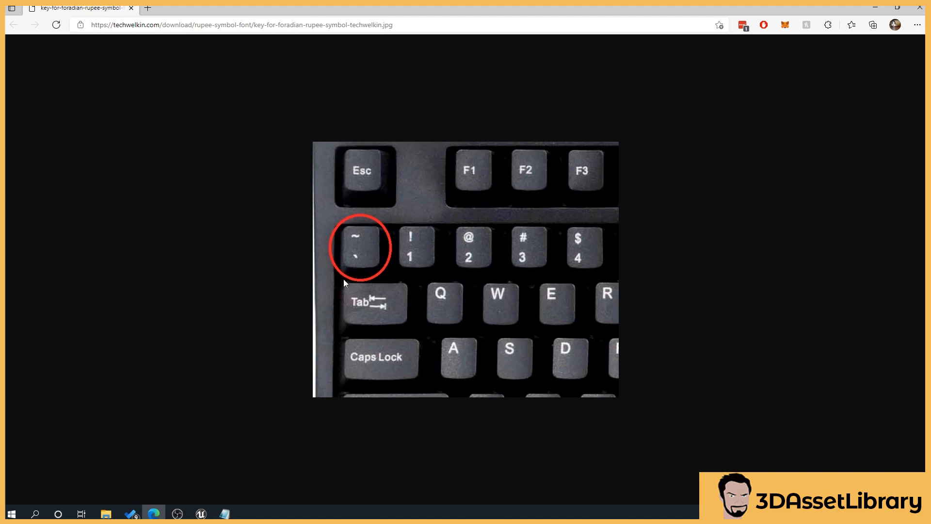
mouse_move(231, 463)
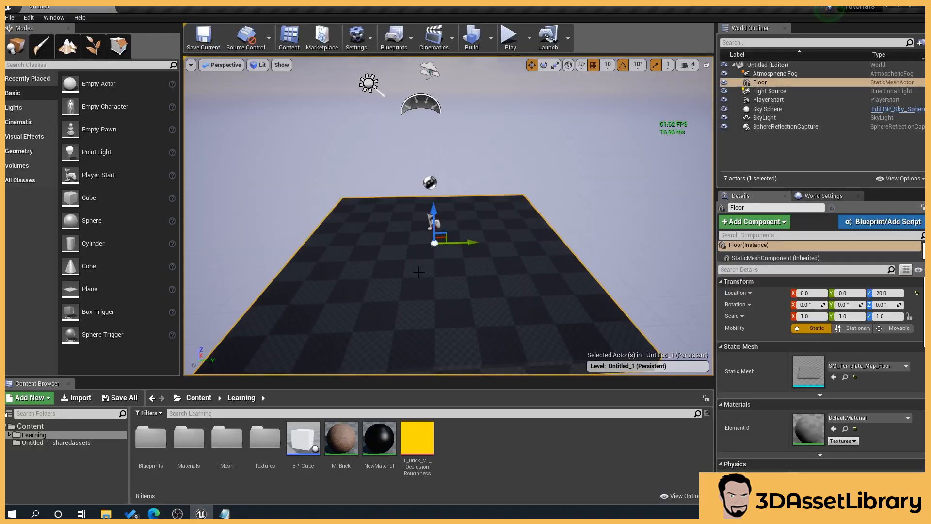
Step: Focus the level view and enter 't.maxfps 30' in the console
click(767, 109)
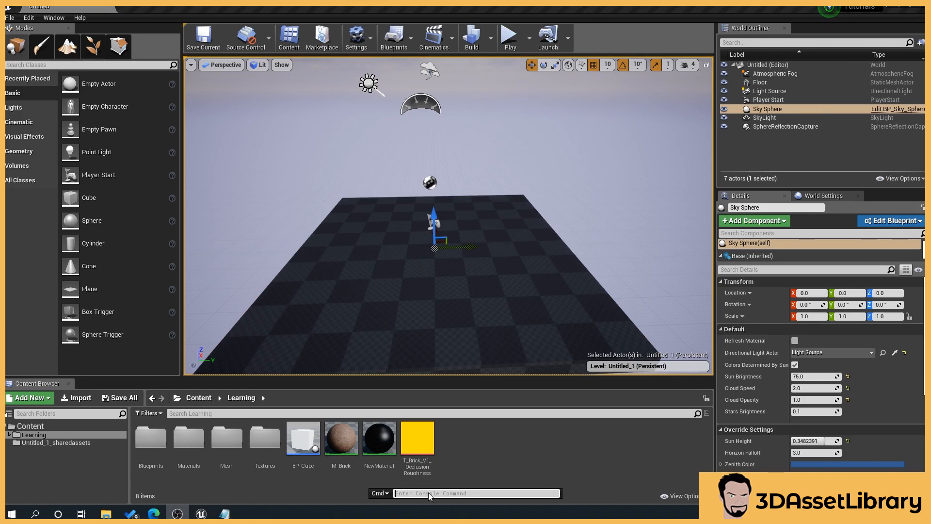
text(t.maxf)
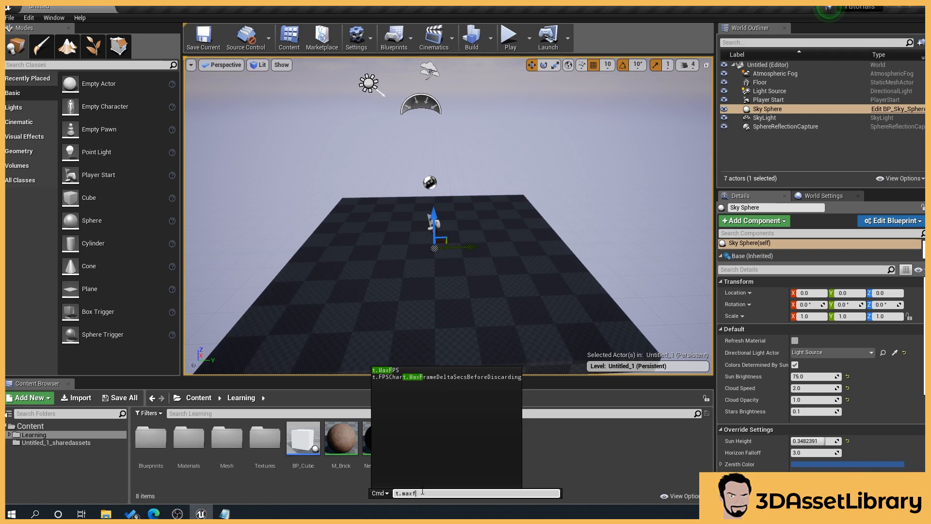
text(ps)
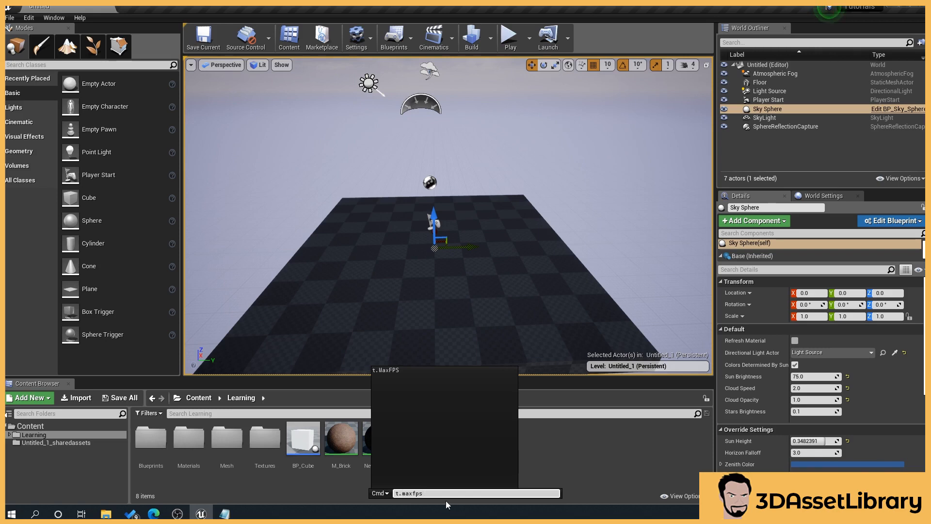
text(30)
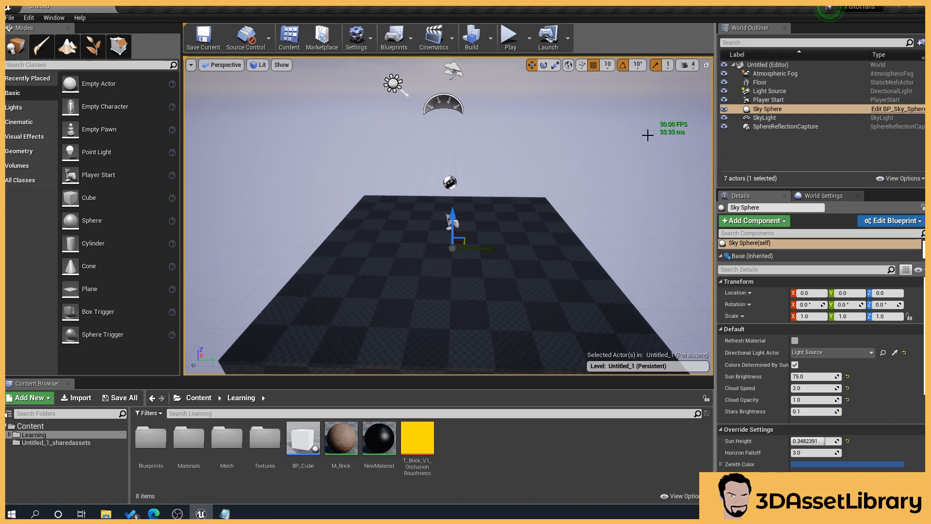
mouse_move(587, 161)
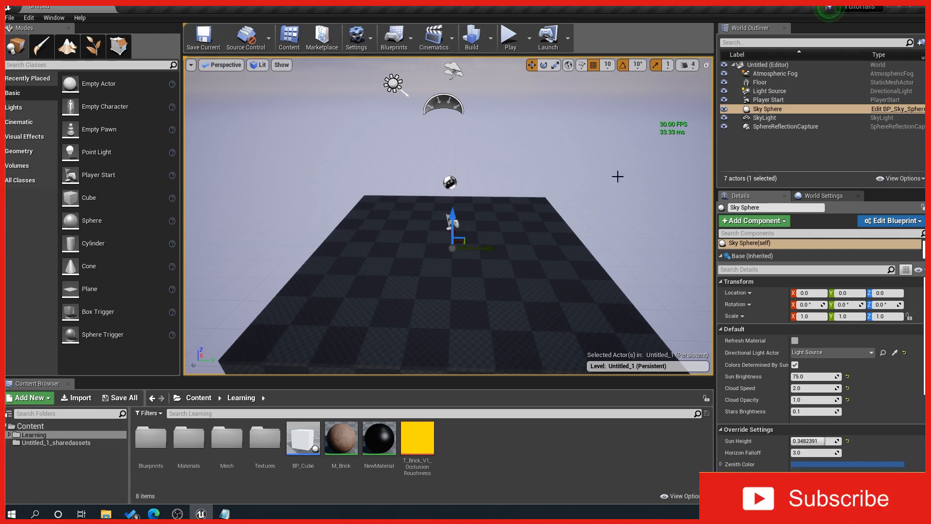
mouse_move(668, 124)
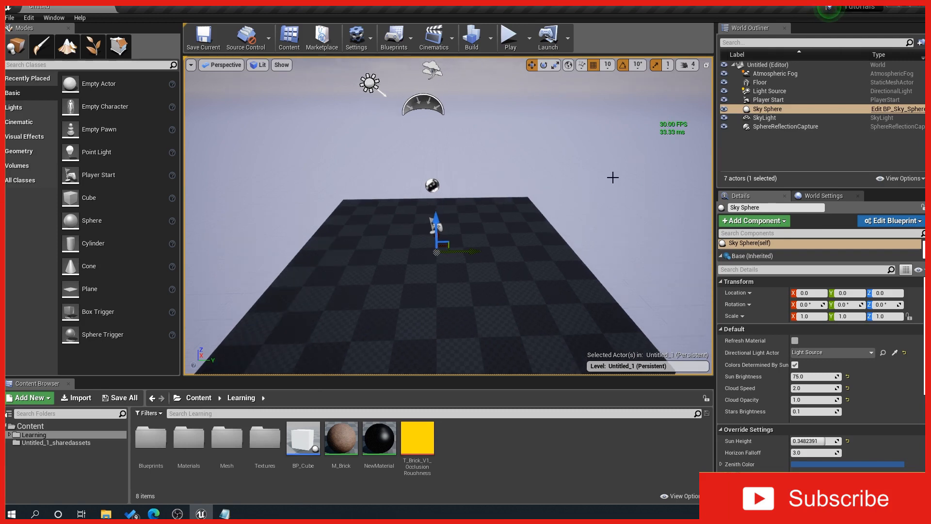
Step: Start typing the 't.maxfps' command in the console to restore 120 FPS
text(t.ma)
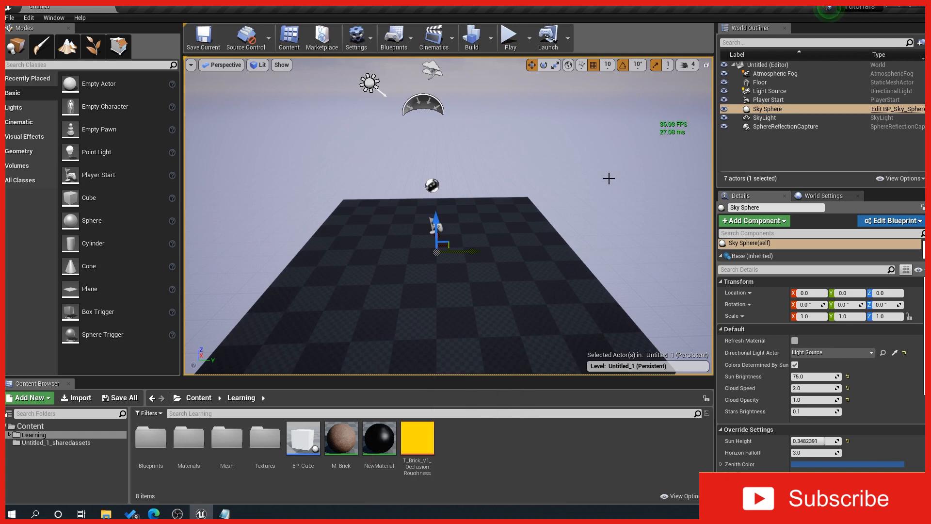
mouse_move(321, 199)
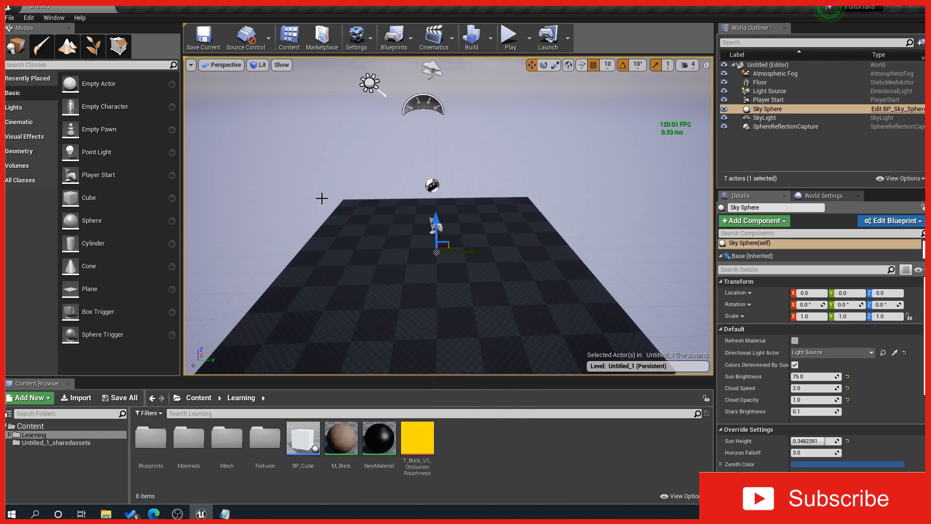
mouse_move(355, 245)
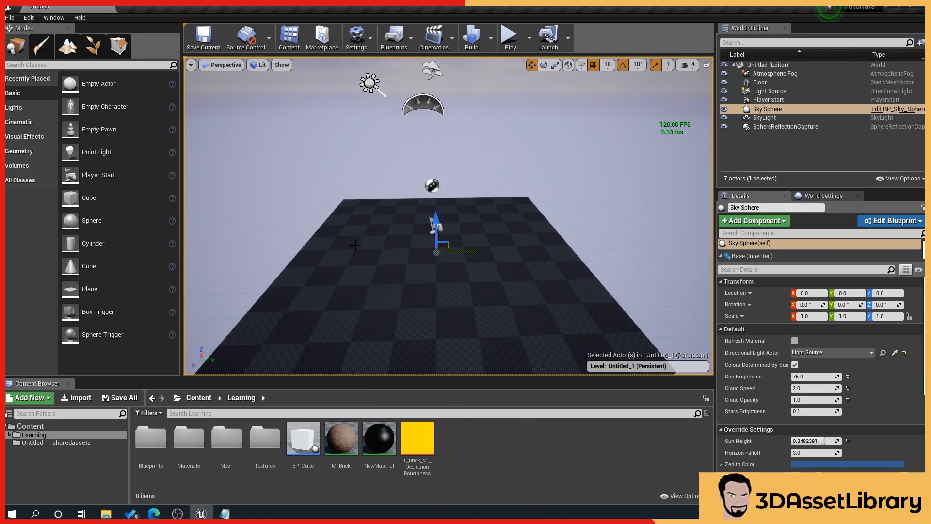
mouse_move(630, 147)
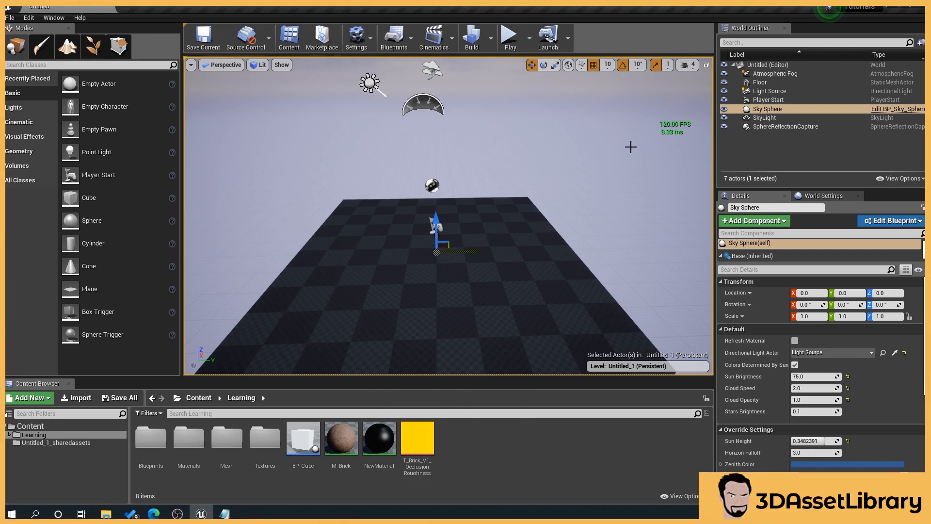
mouse_move(526, 180)
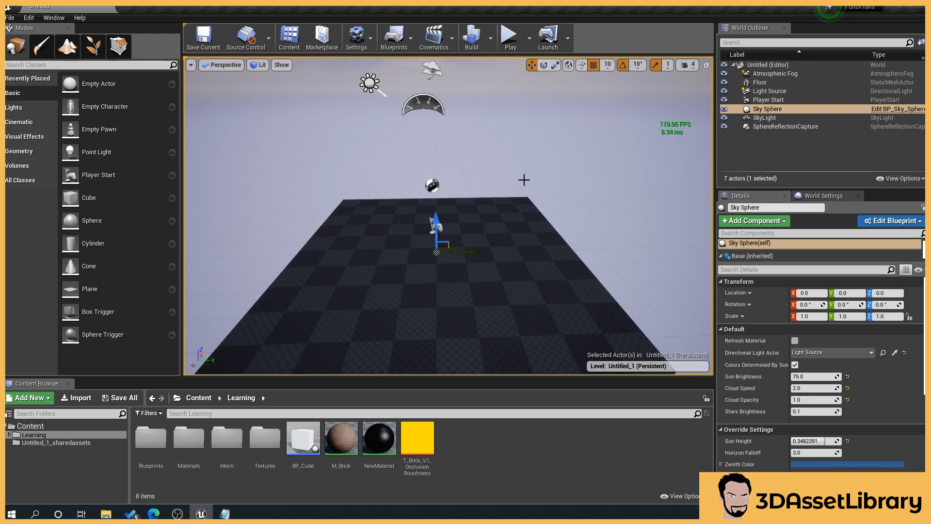
mouse_move(518, 174)
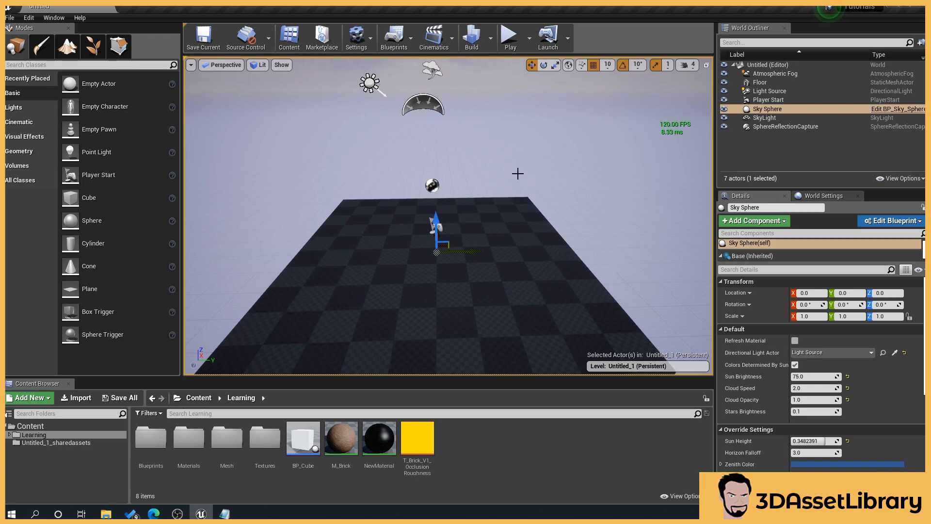
mouse_move(417, 165)
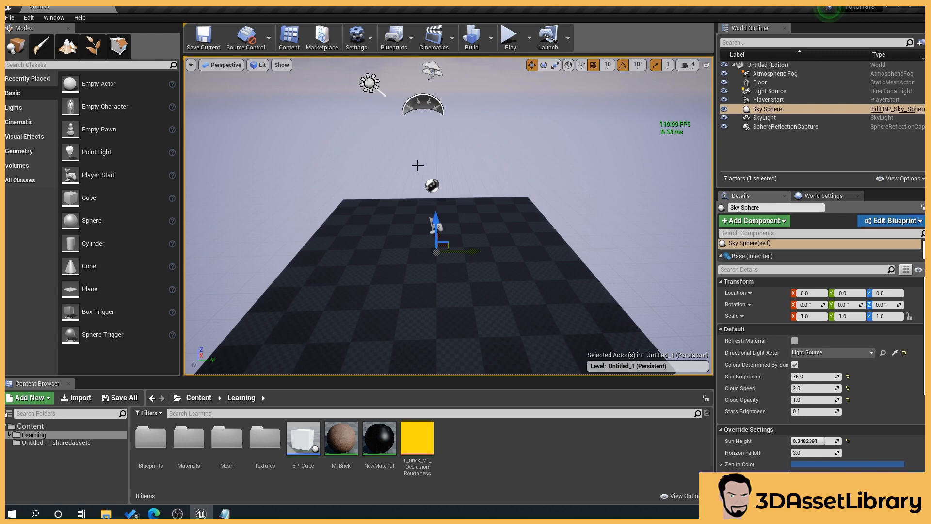